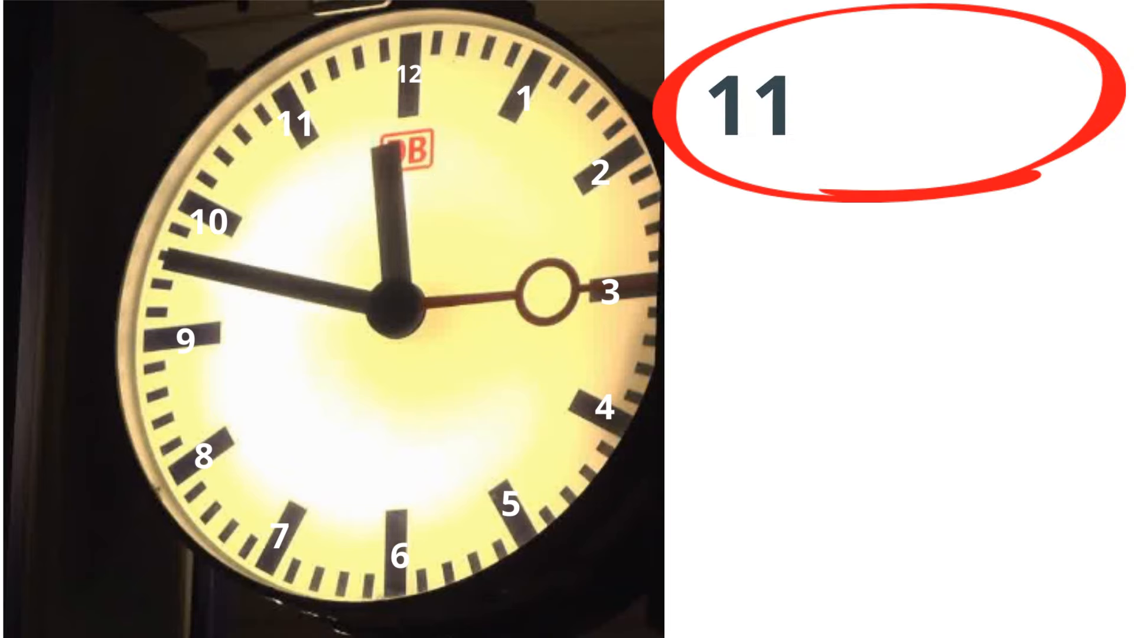
text(:)
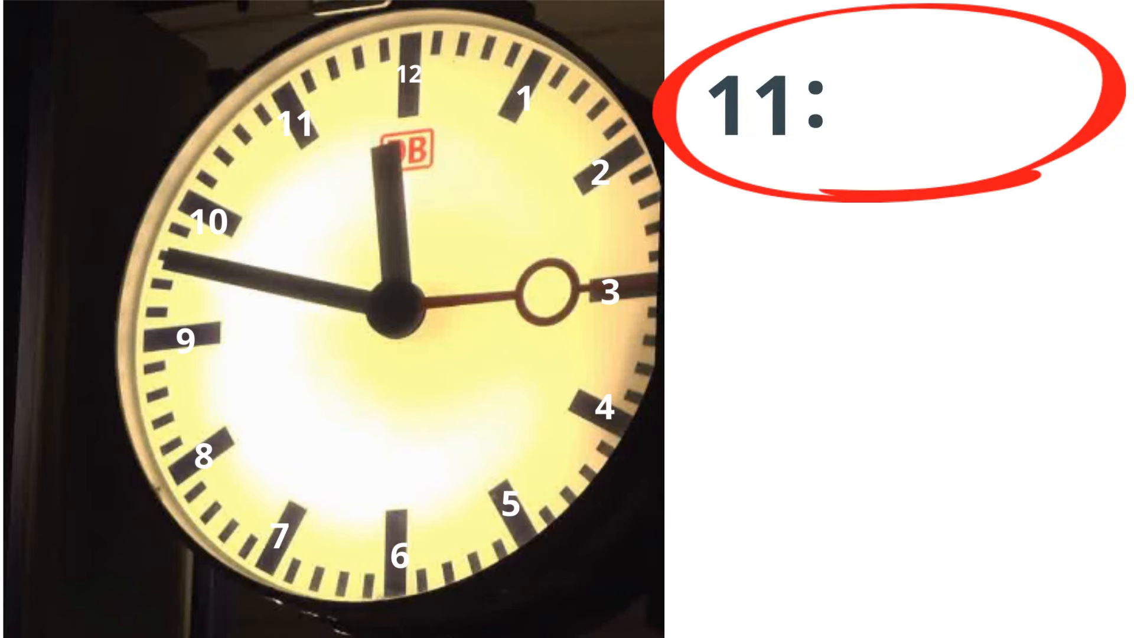